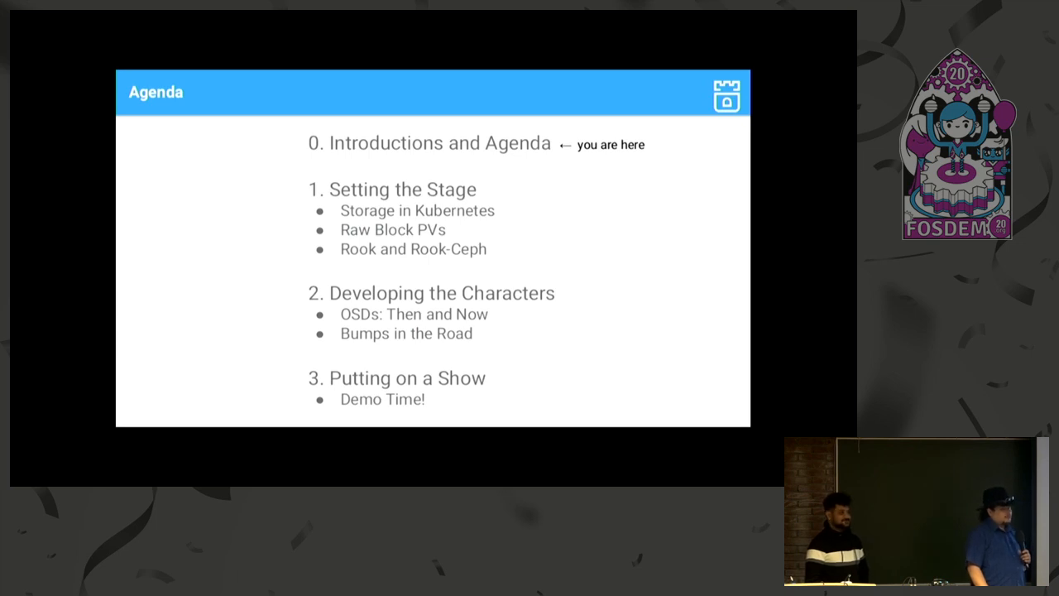
Advance through the Raw Block PVs section slides of the talk
key("Right")
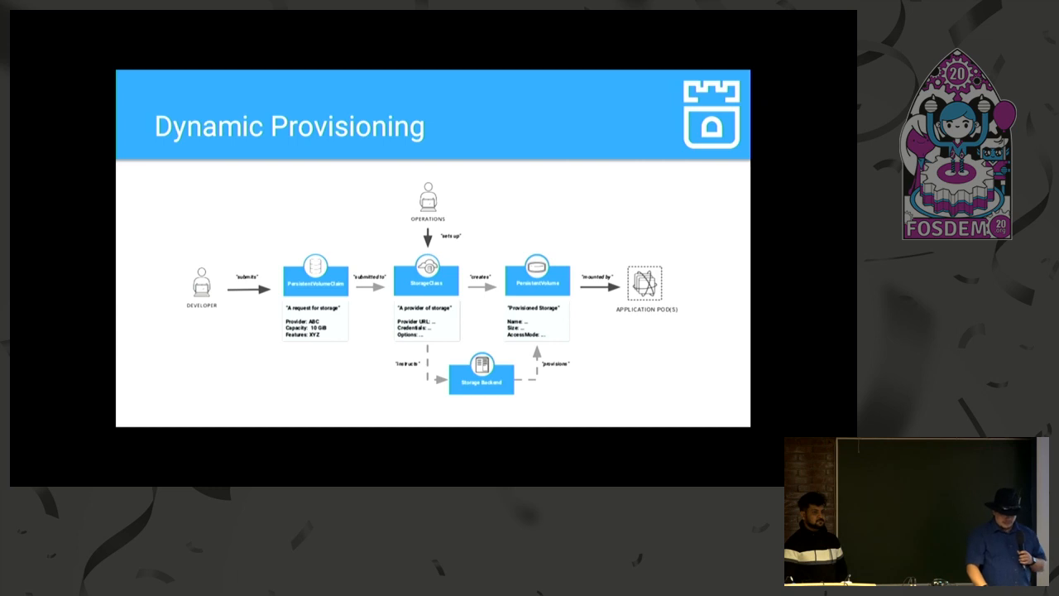
key("Right")
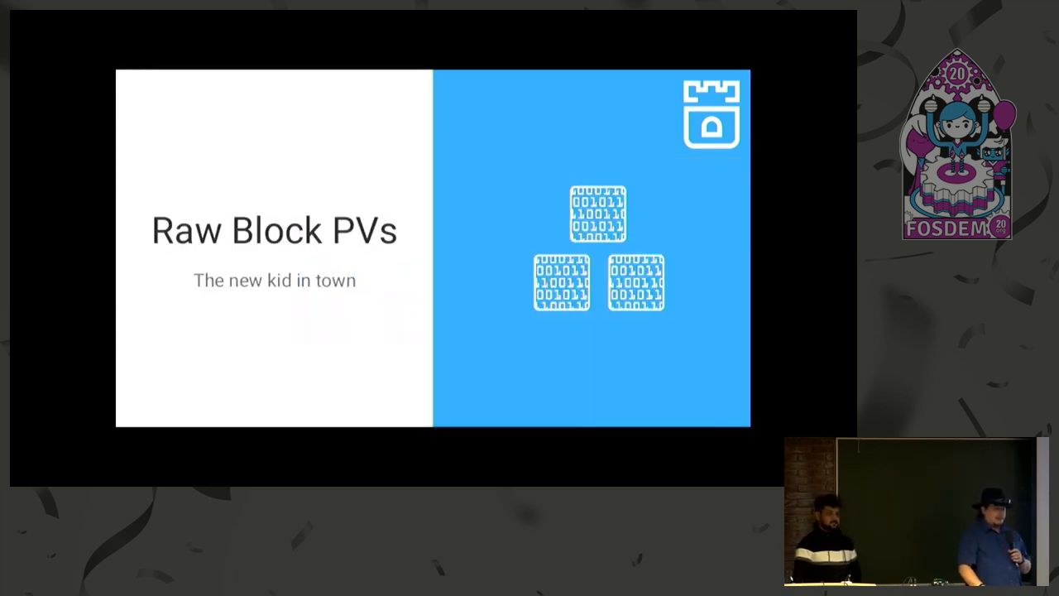
key("Right")
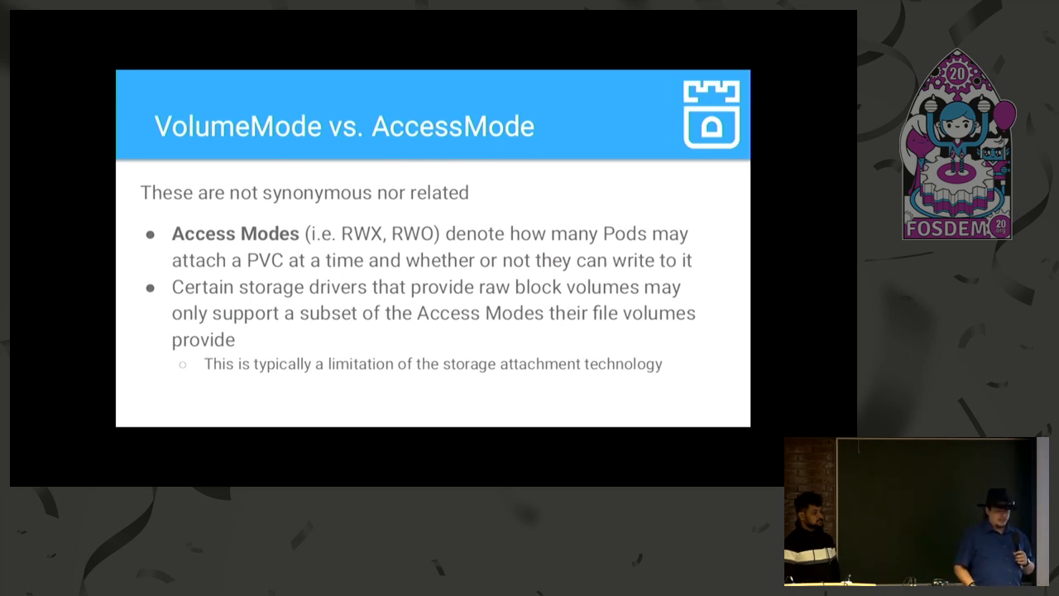
key("Right")
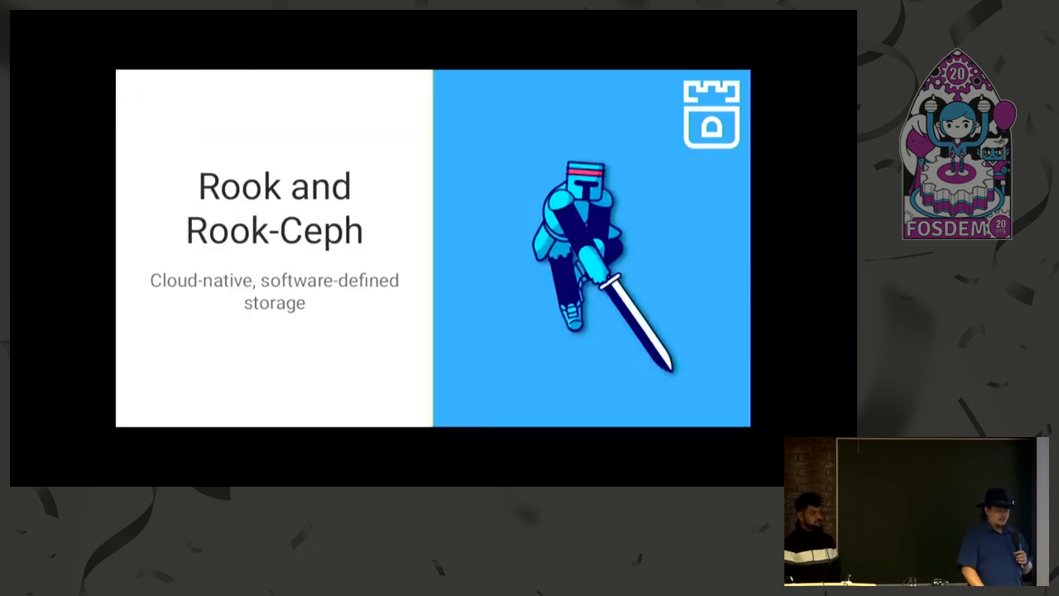
key("Right")
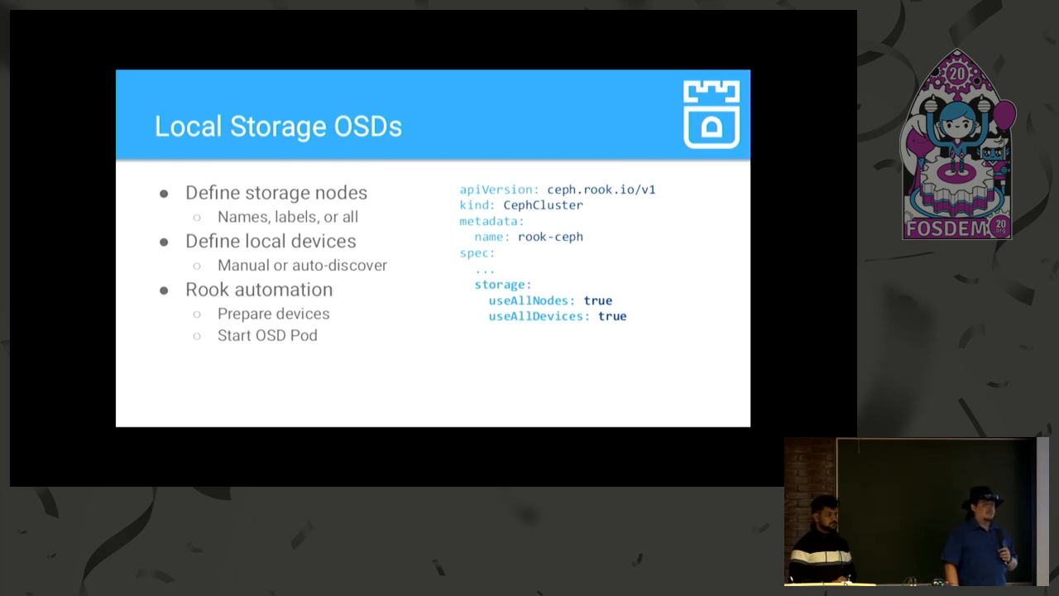
key("Right")
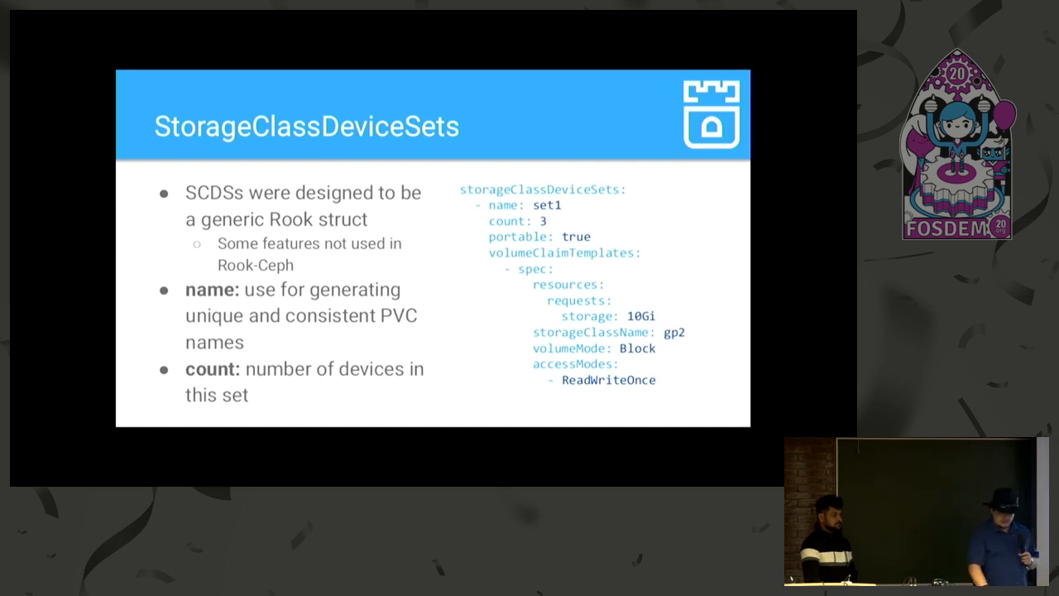
Advance past the Bumps in the Road and Check Your Privilege slides to Virtually Lost
key("Right")
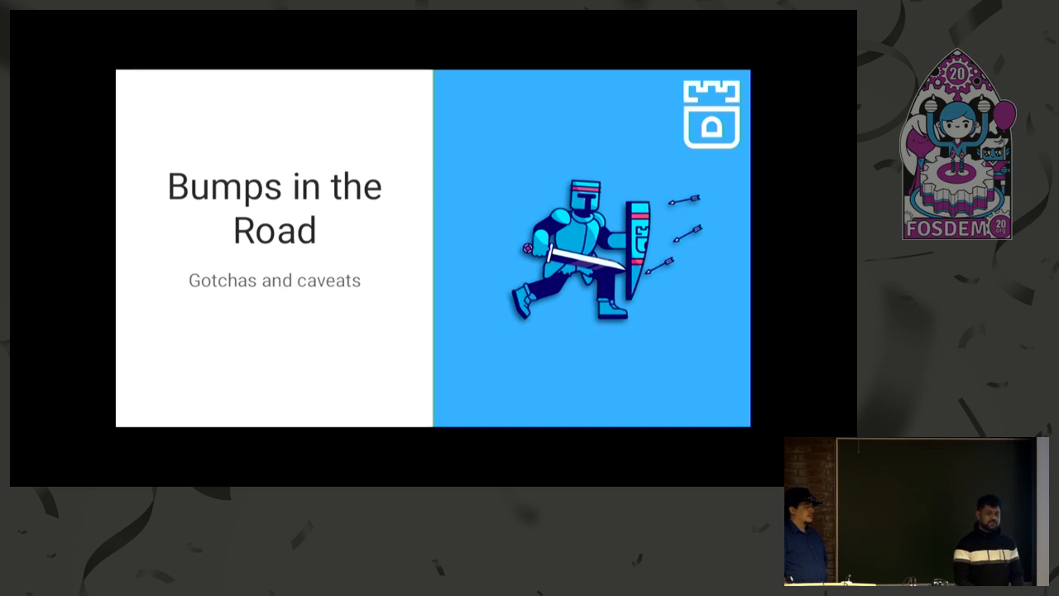
key("Right")
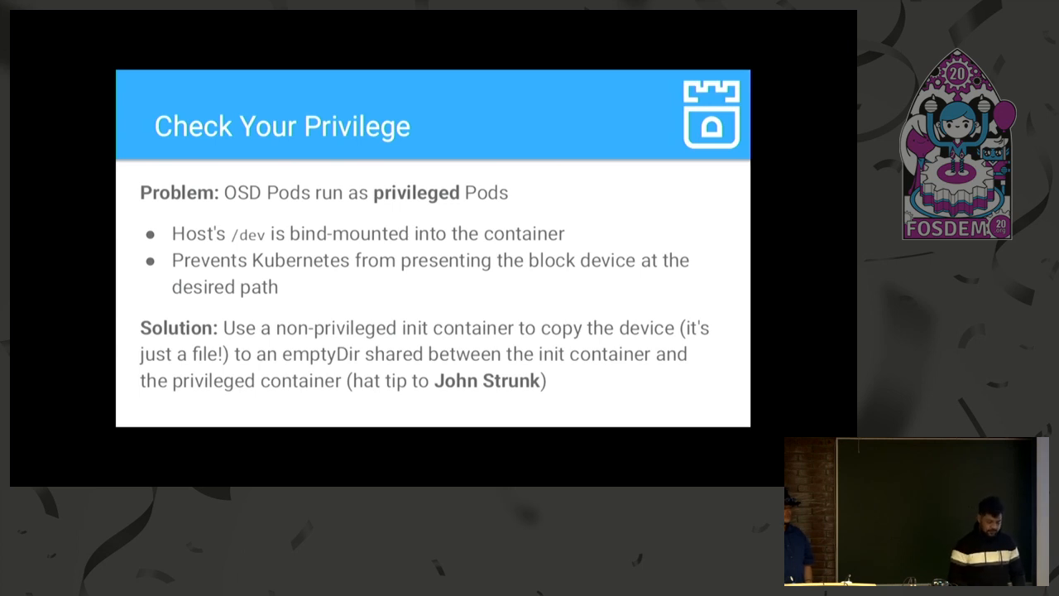
key("Right")
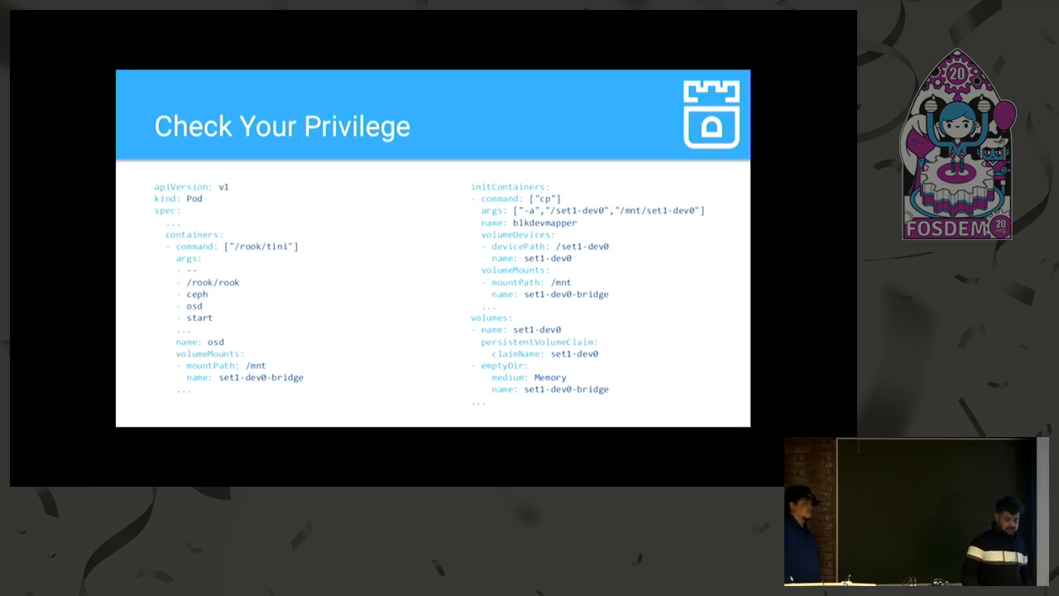
key("Right")
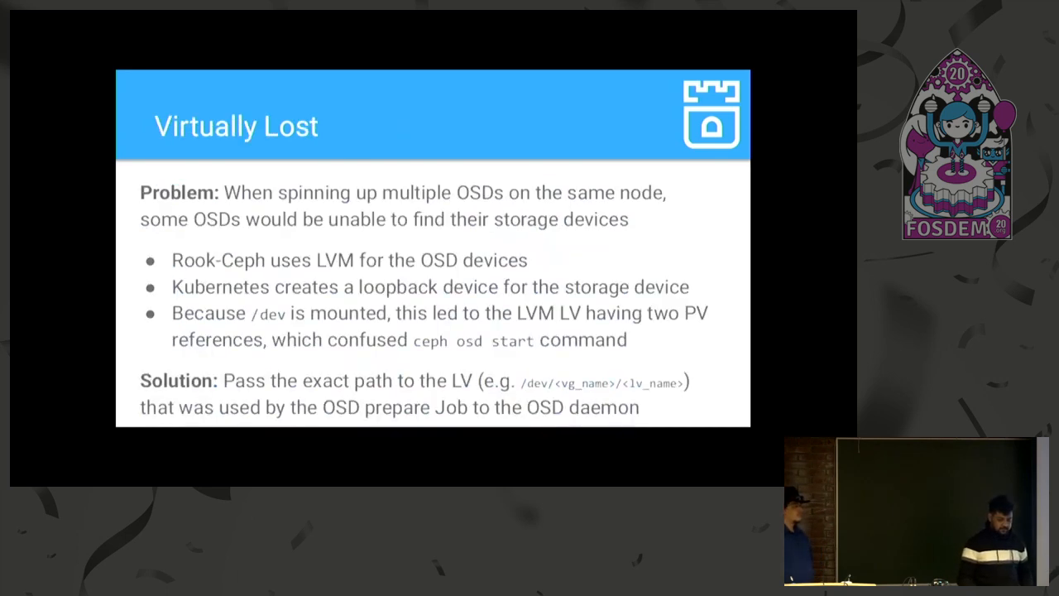
key("Right")
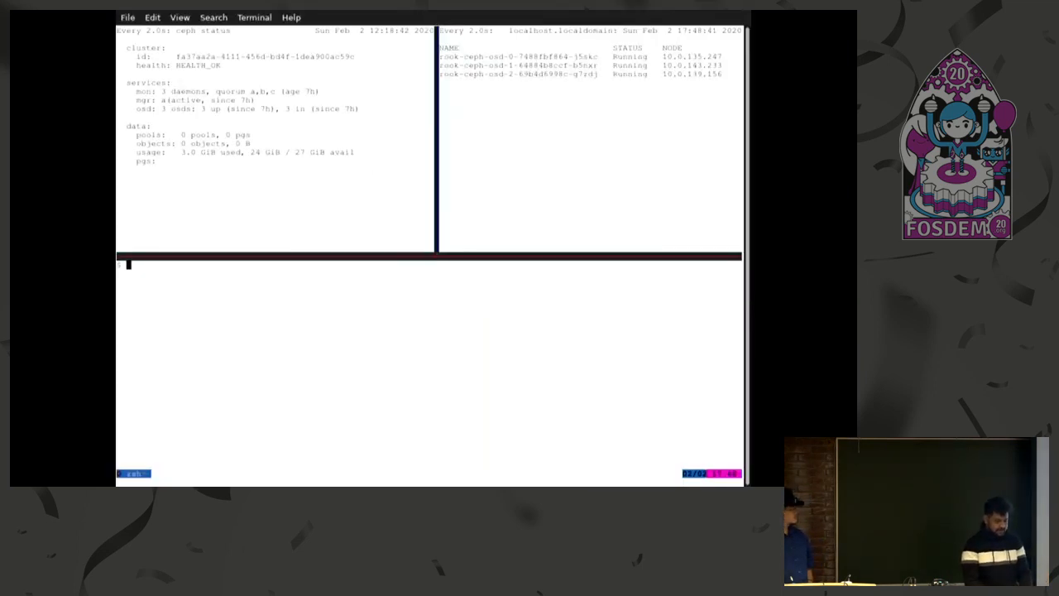
mouse_move(595, 100)
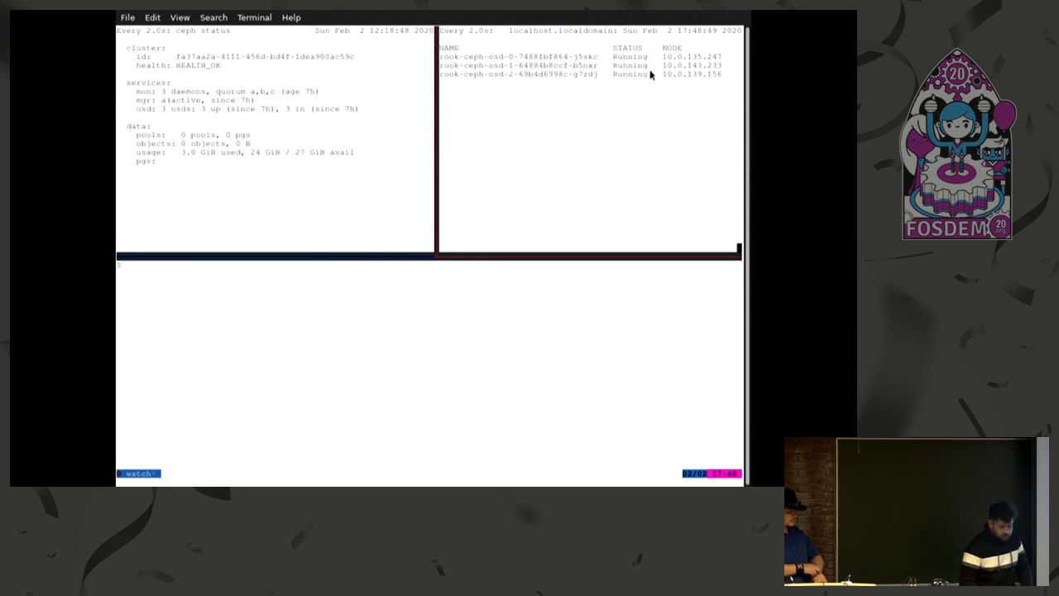
mouse_move(713, 70)
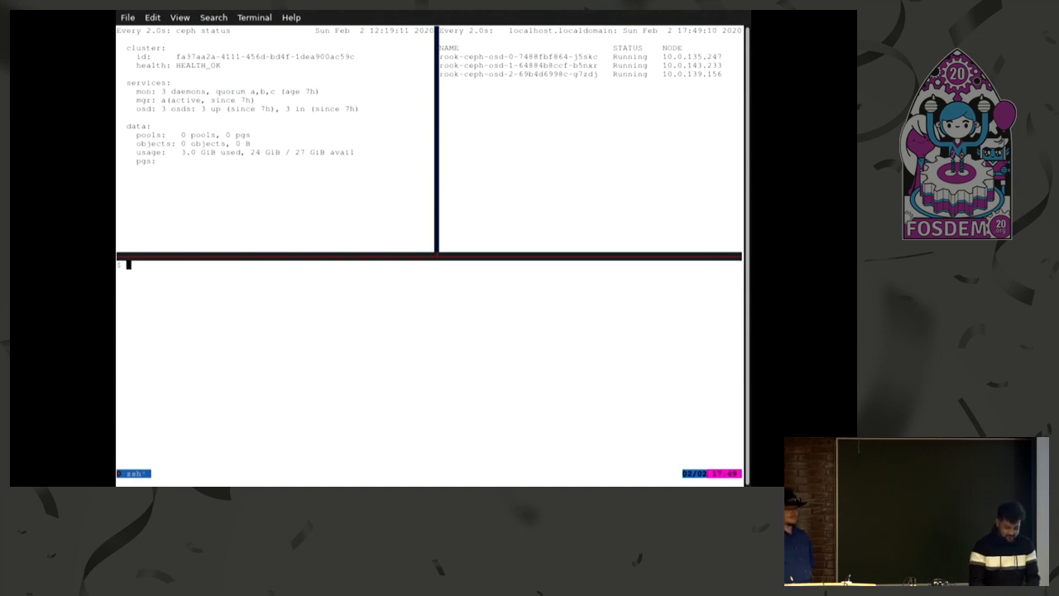
List the nodes, then run 'oc get machine -n openshift-machine-api -o wide'
type("oc get node")
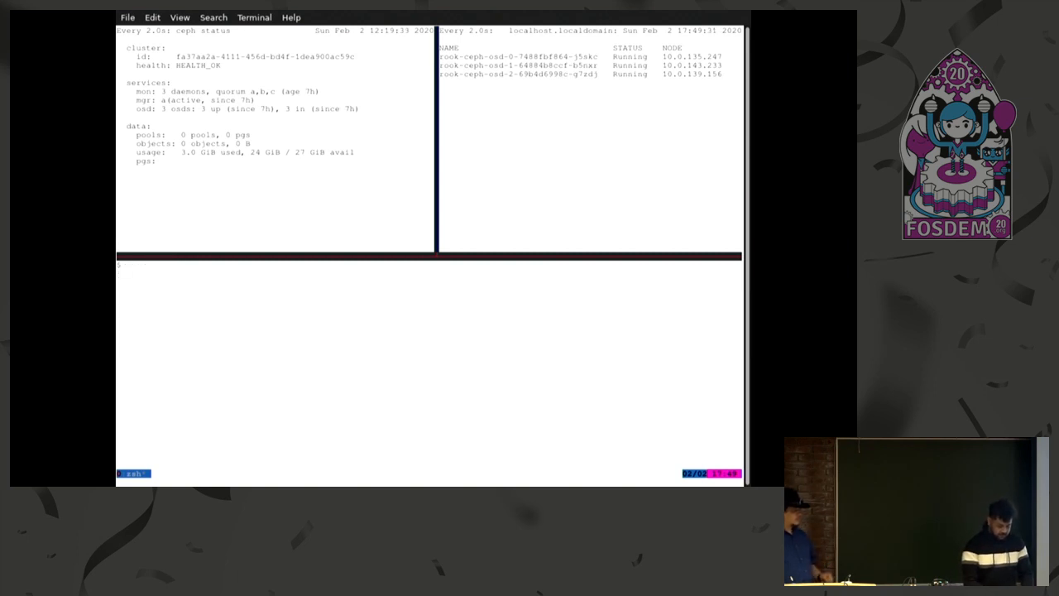
type("oc get a")
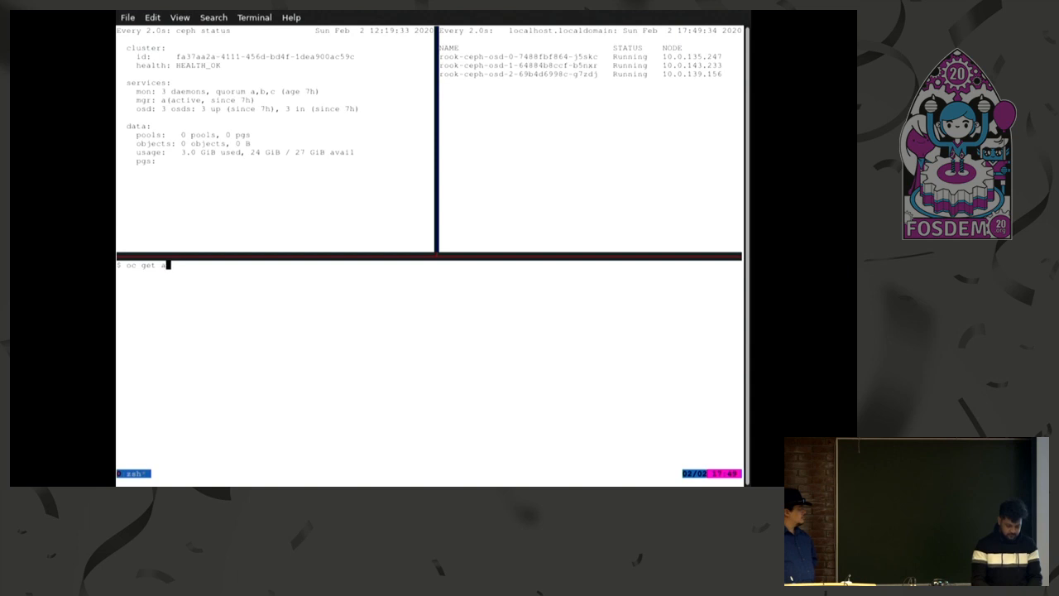
type("machine")
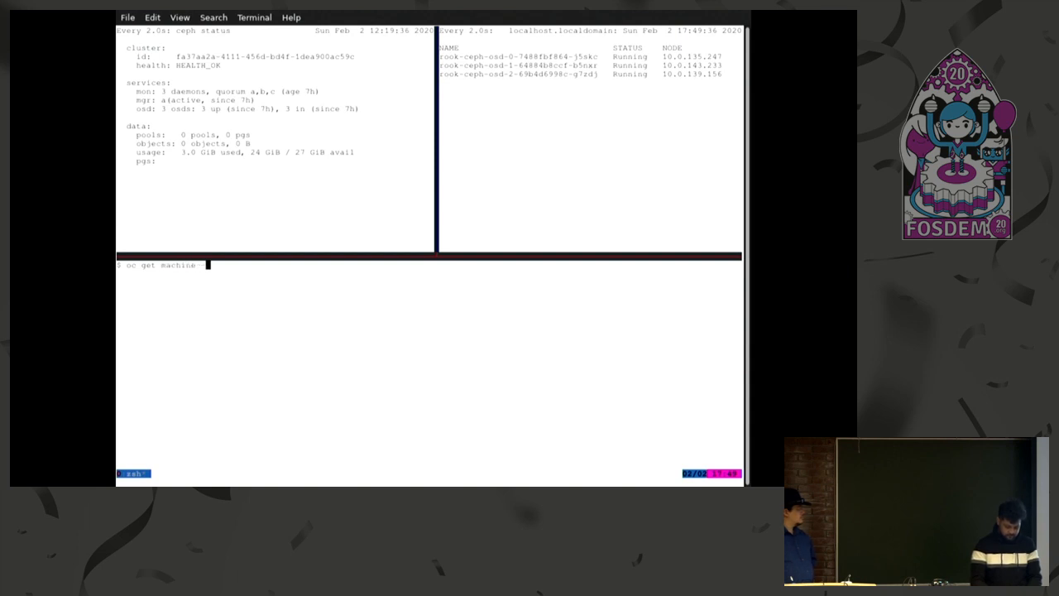
type("-n openshift-machi")
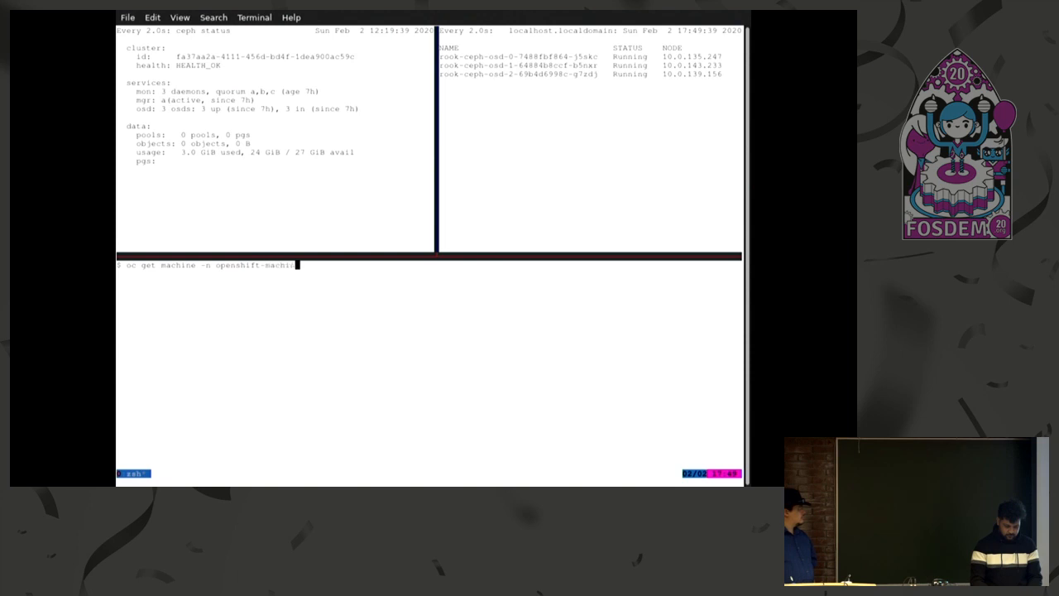
type("-api")
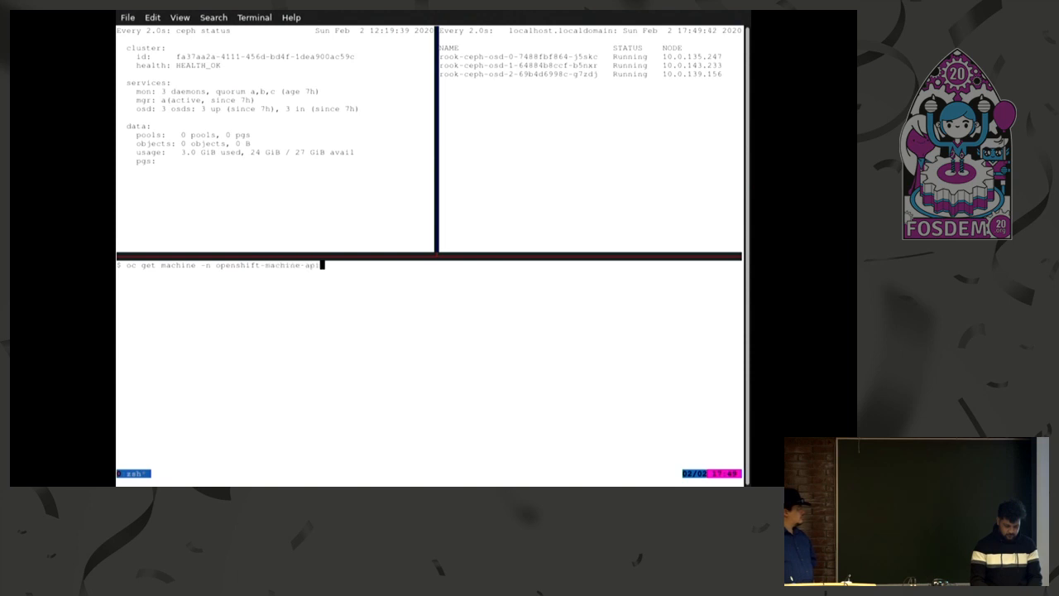
type("-o")
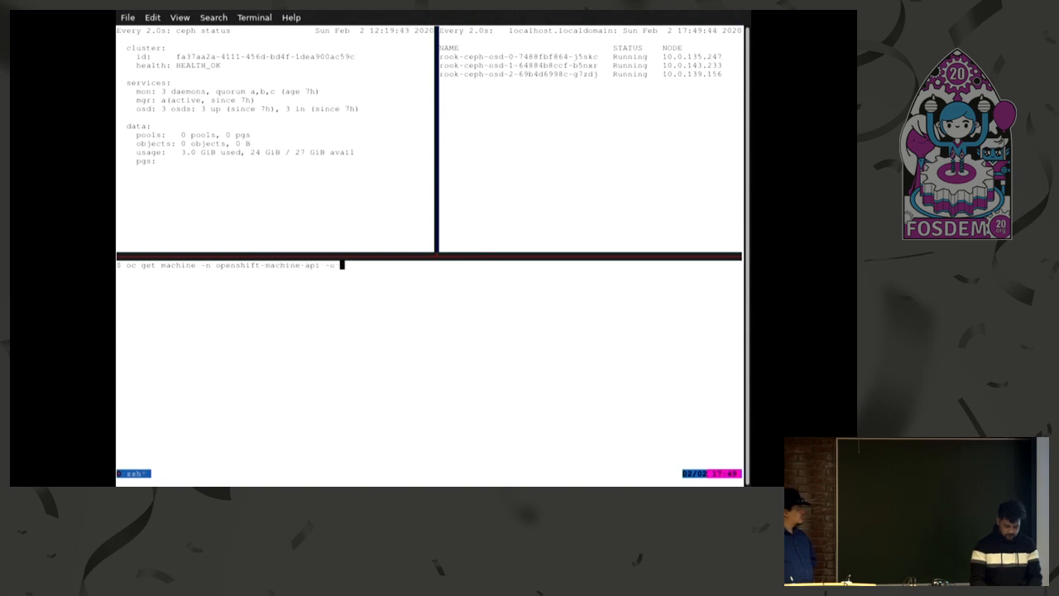
key("Return")
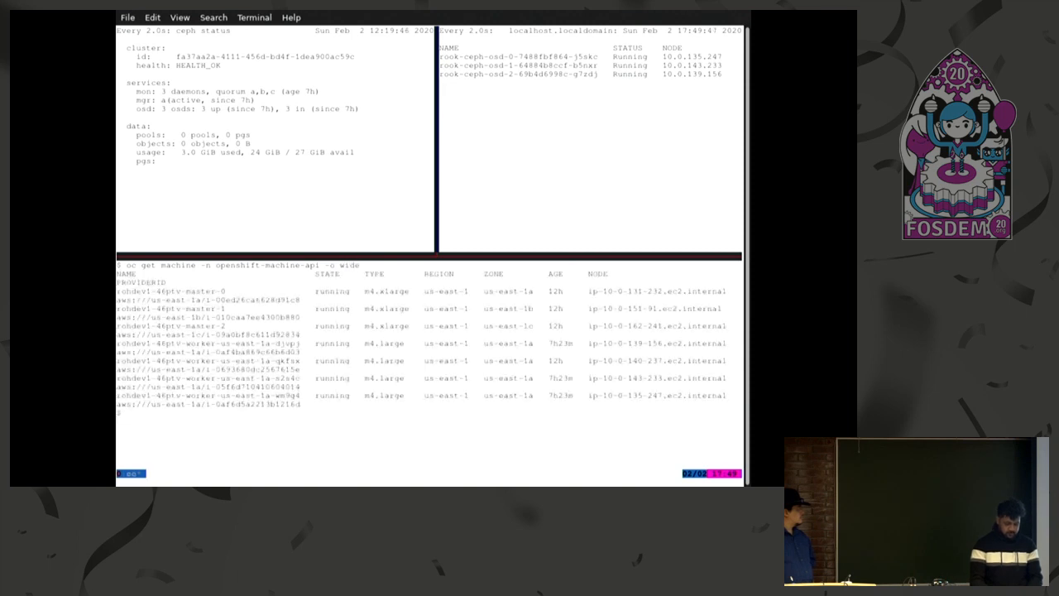
mouse_move(693, 96)
type("oc delete machine rohdev1-46ptv-worker-us-east-1a-djvpj")
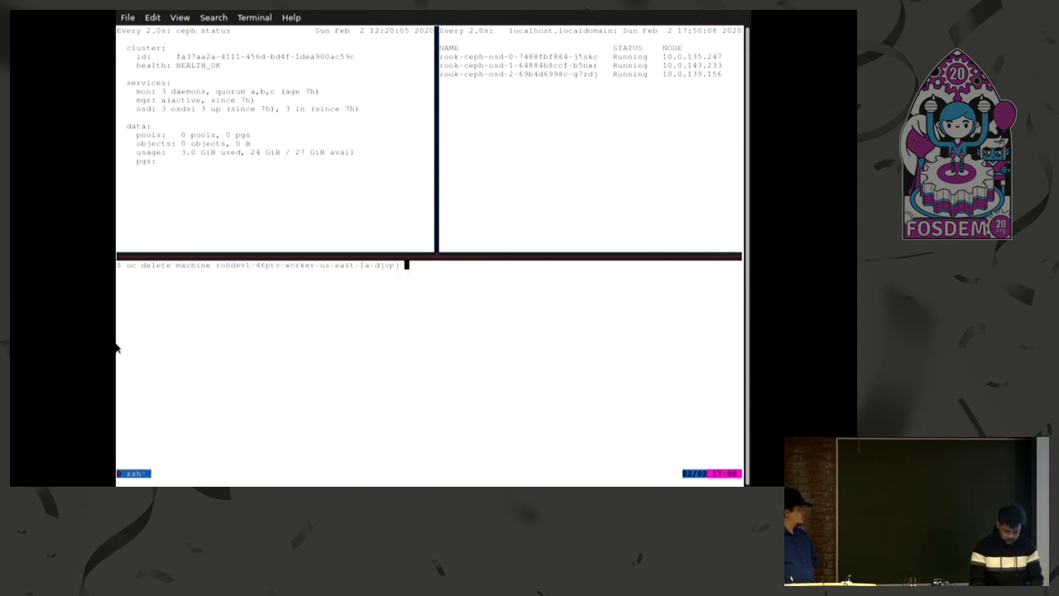
Run the delete of worker machine djvpj with '-n openshift-machine-api' appended
type("-n oper")
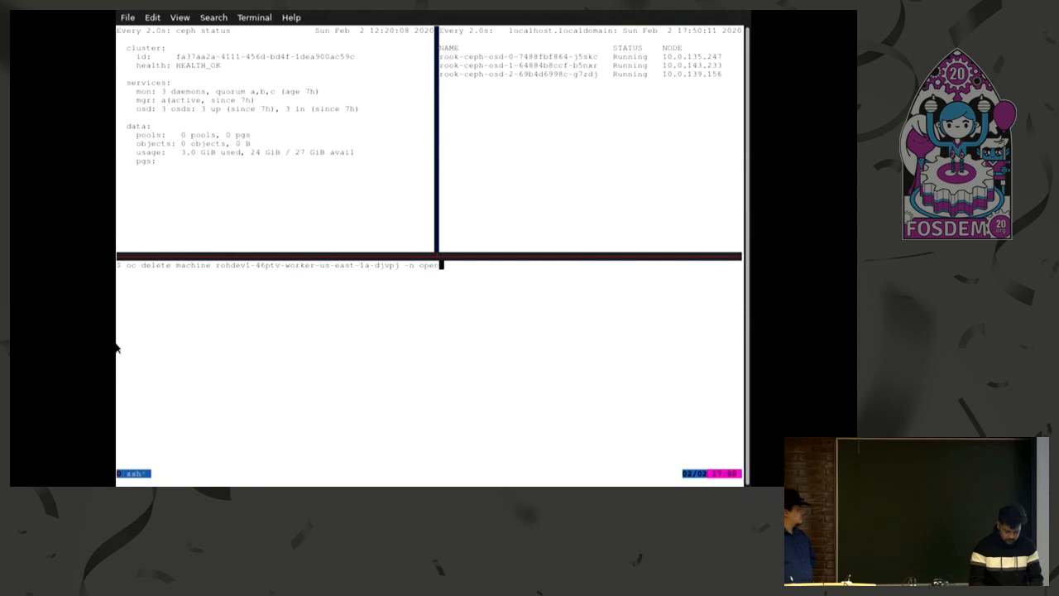
type("openshift-ma")
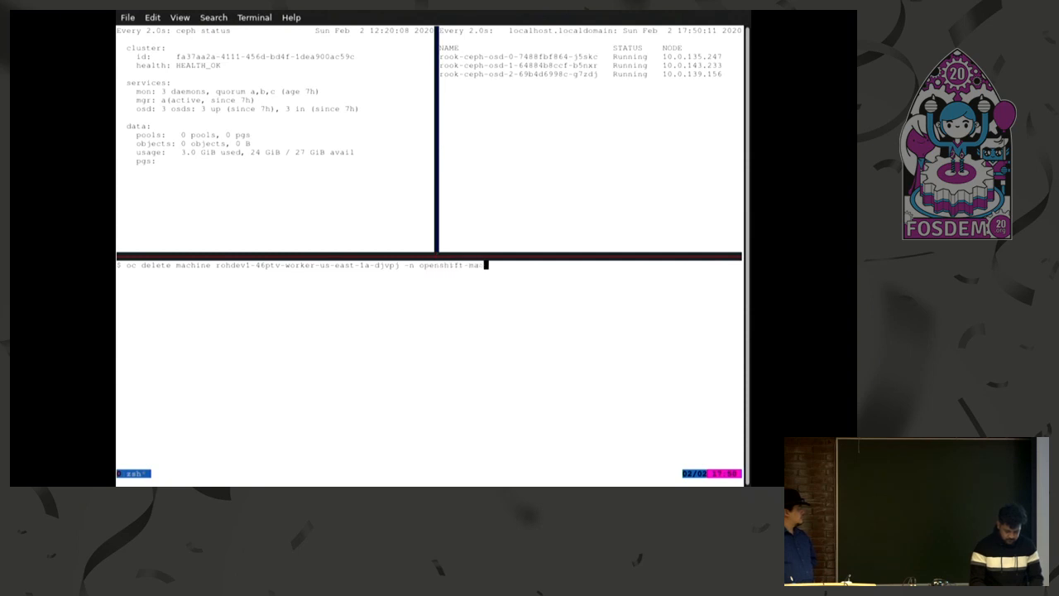
type("chine-")
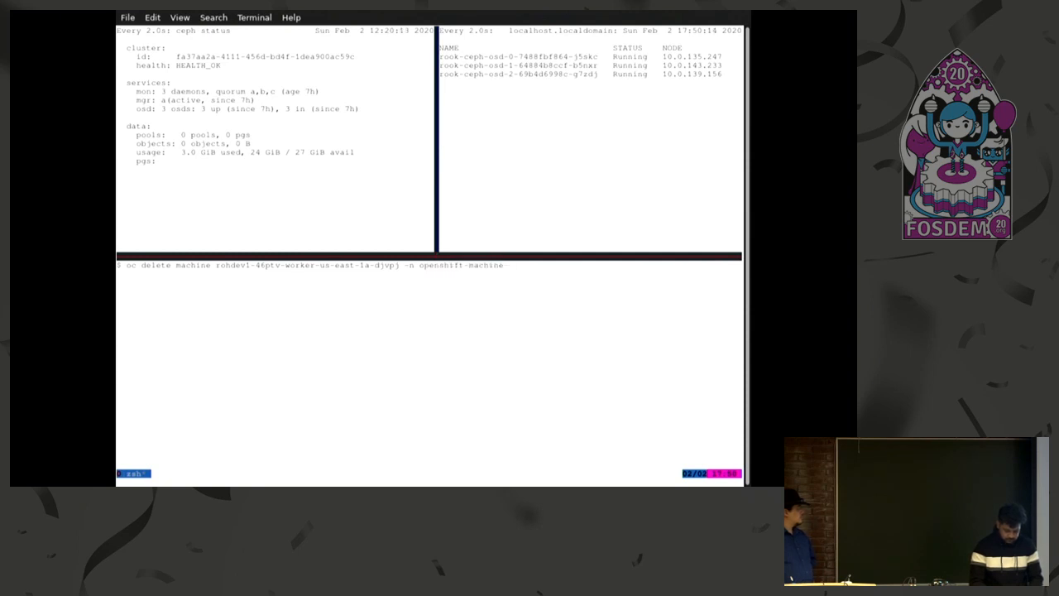
type("-api")
key("Return")
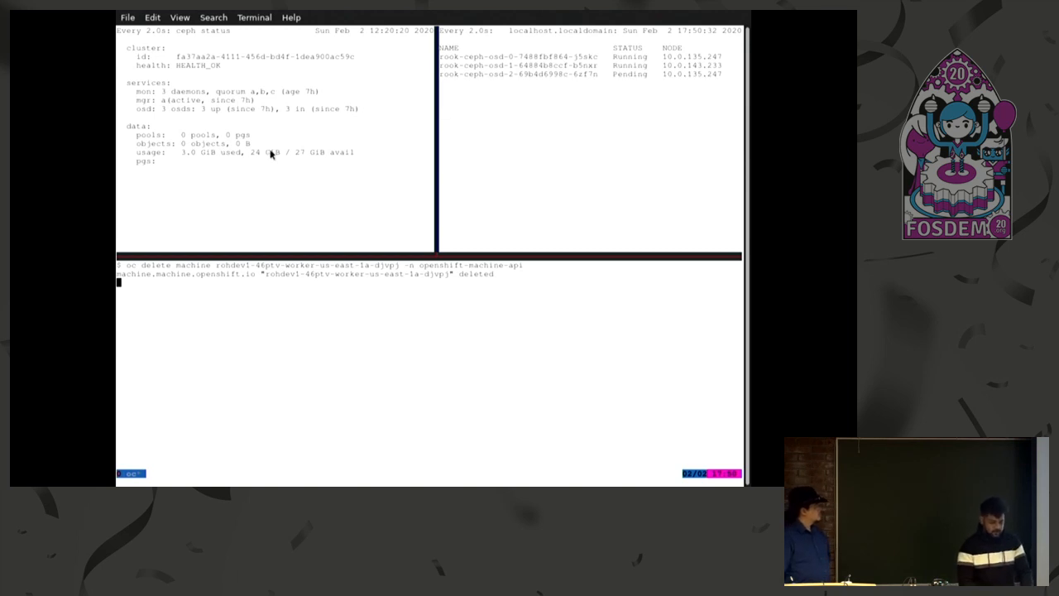
mouse_move(215, 131)
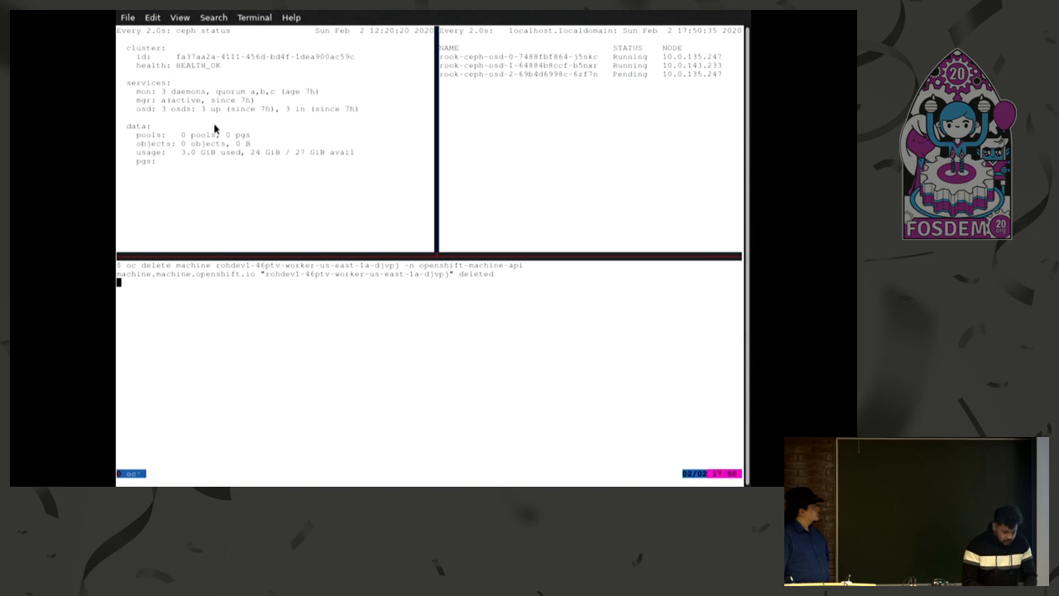
mouse_move(210, 178)
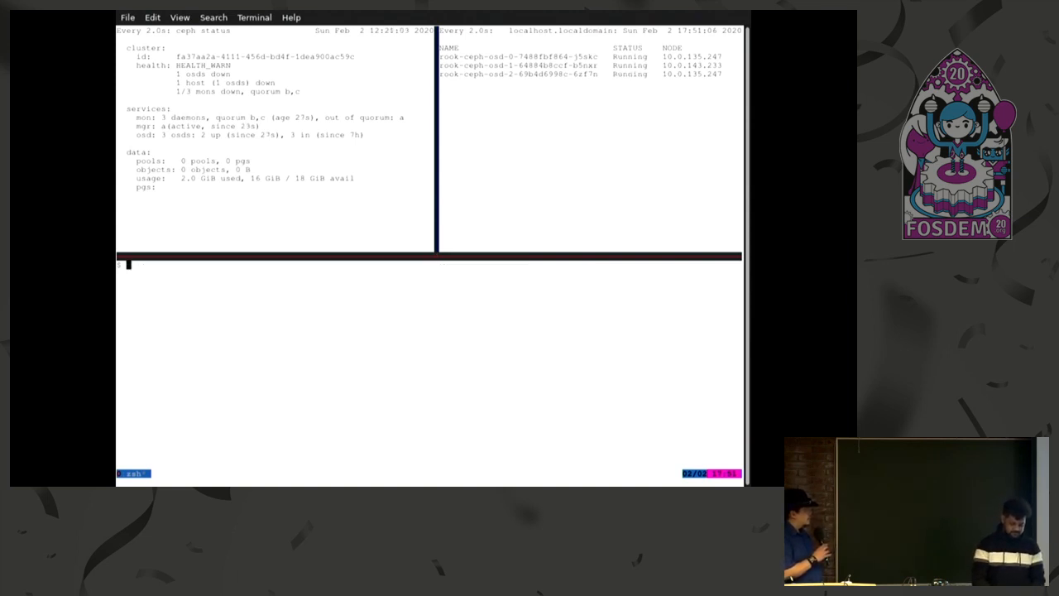
Run 'oc get pods' to show the OSD pods Running and a crash collector Pending
type("oc get pods")
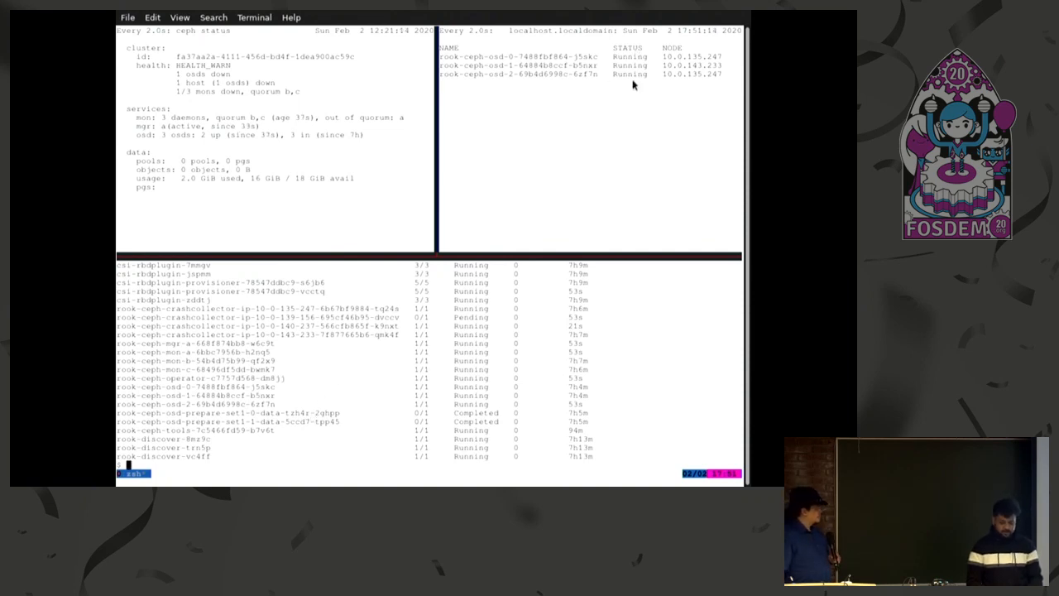
mouse_move(296, 129)
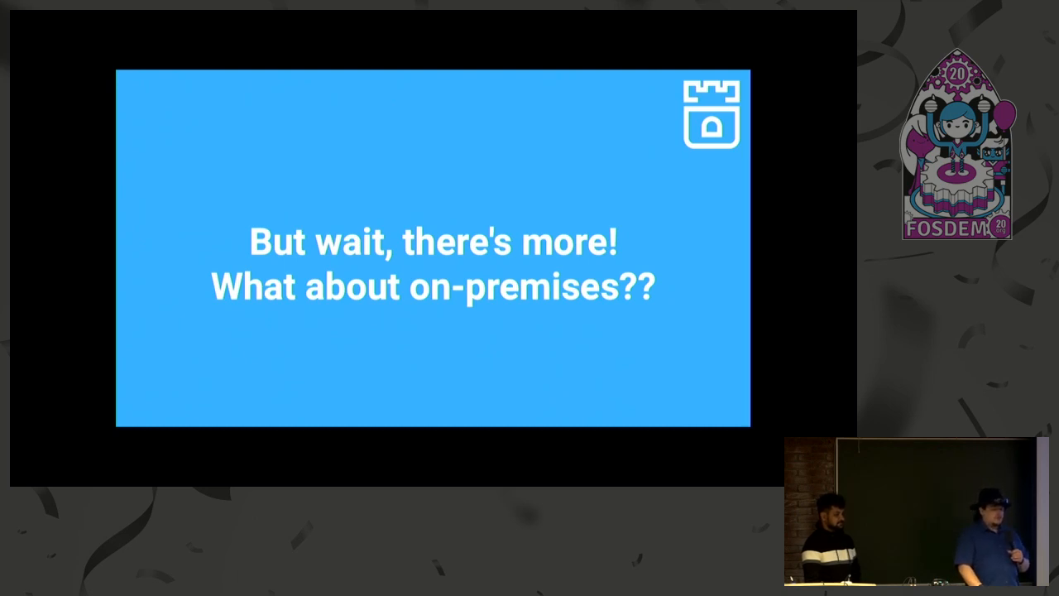
Advance to the Local Block PVs slide on PVs with StorageClass and node affinity
key("Right")
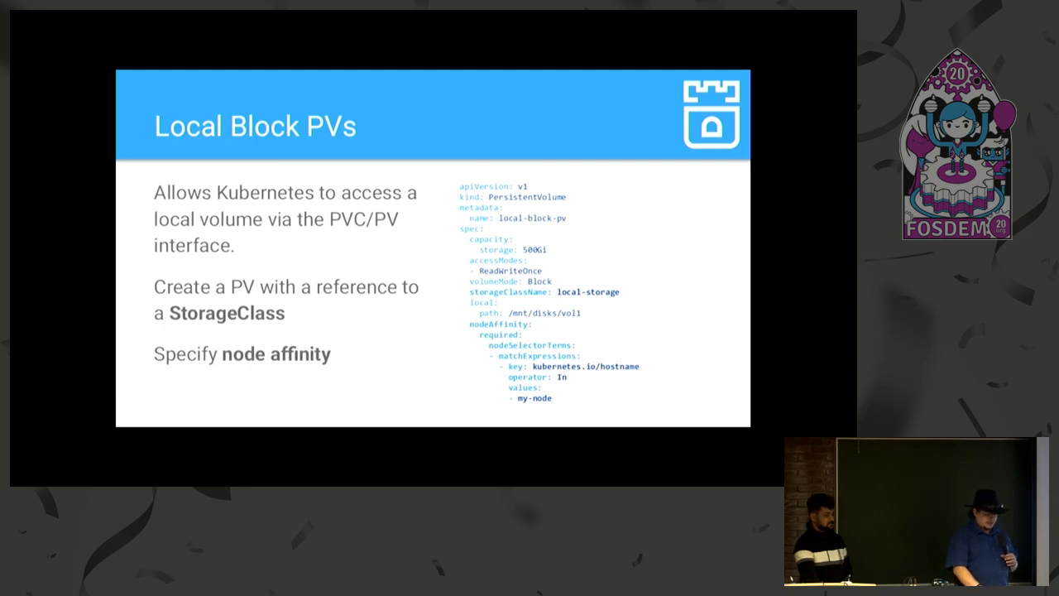
Advance through the StorageClass and PVC slide to the closing 'Thanks, again!' slide
key("Right")
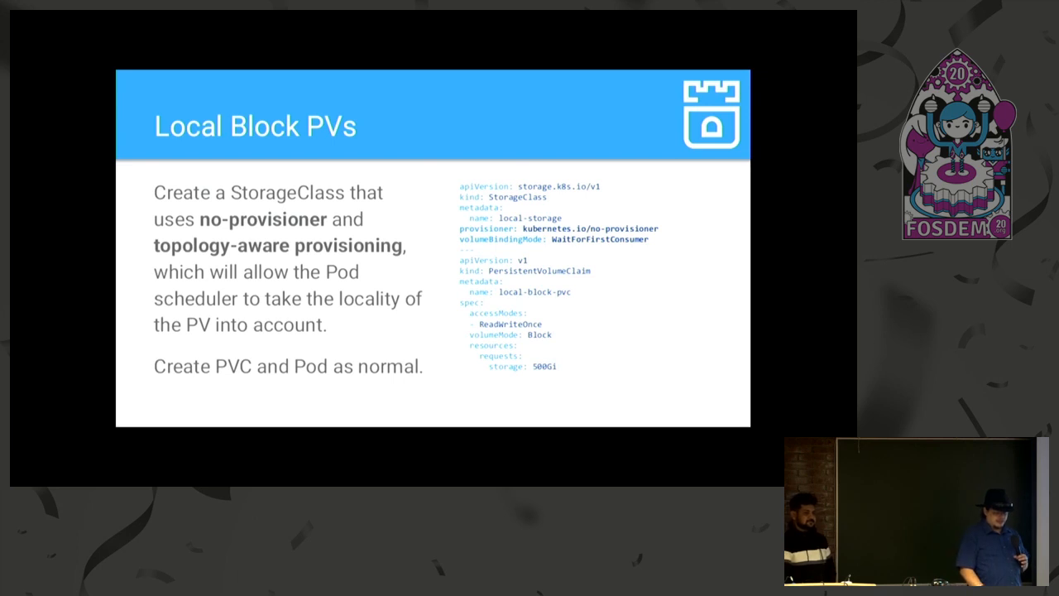
key("Right")
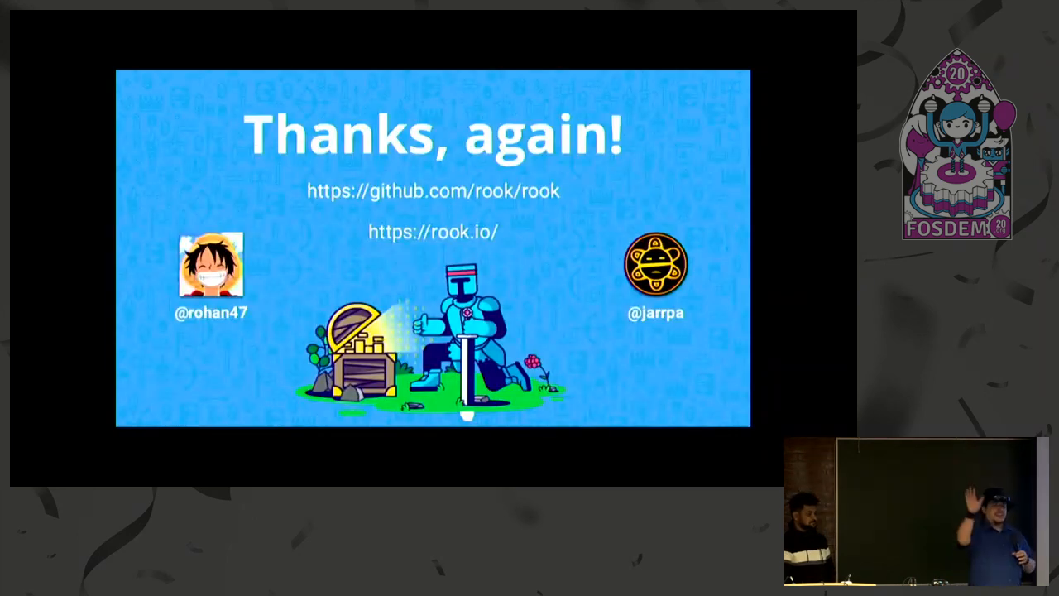